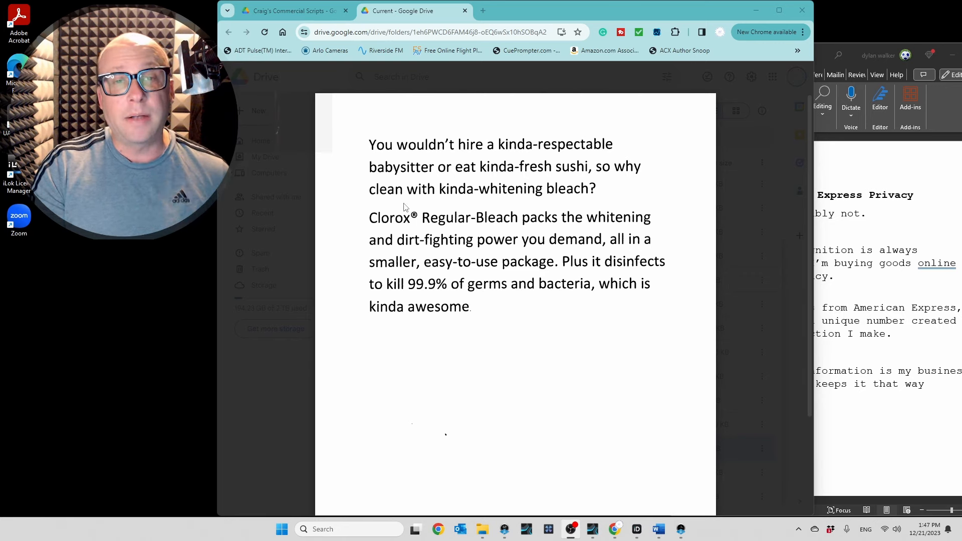
mouse_move(468, 254)
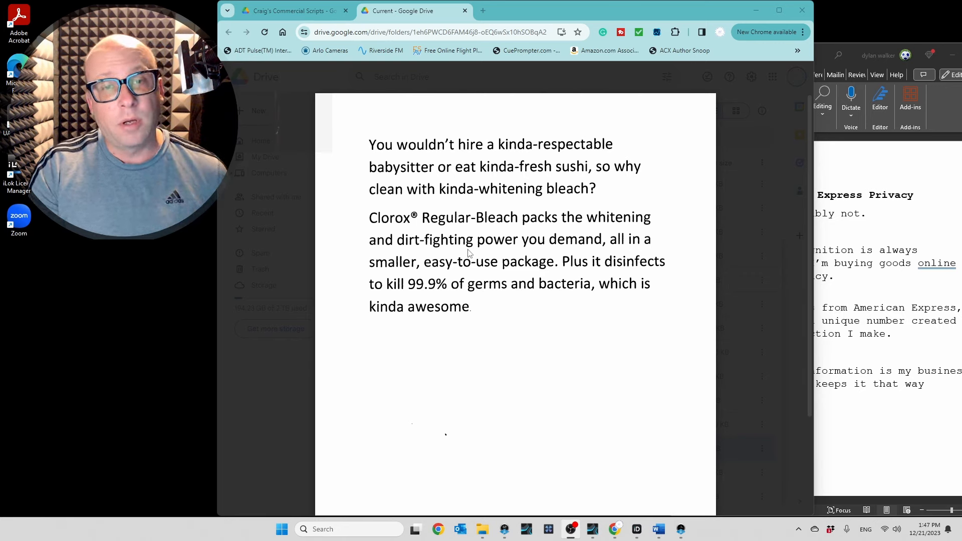
mouse_move(494, 244)
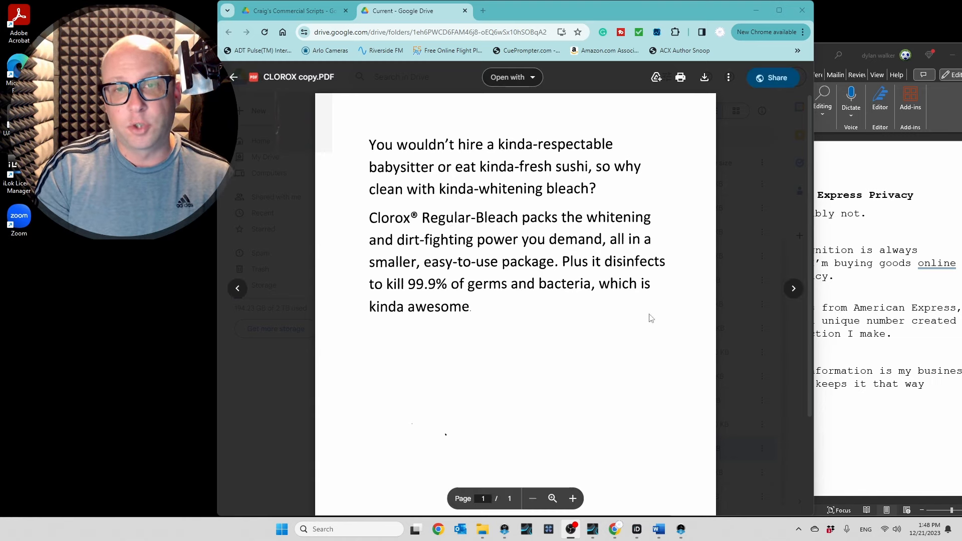
mouse_move(312, 246)
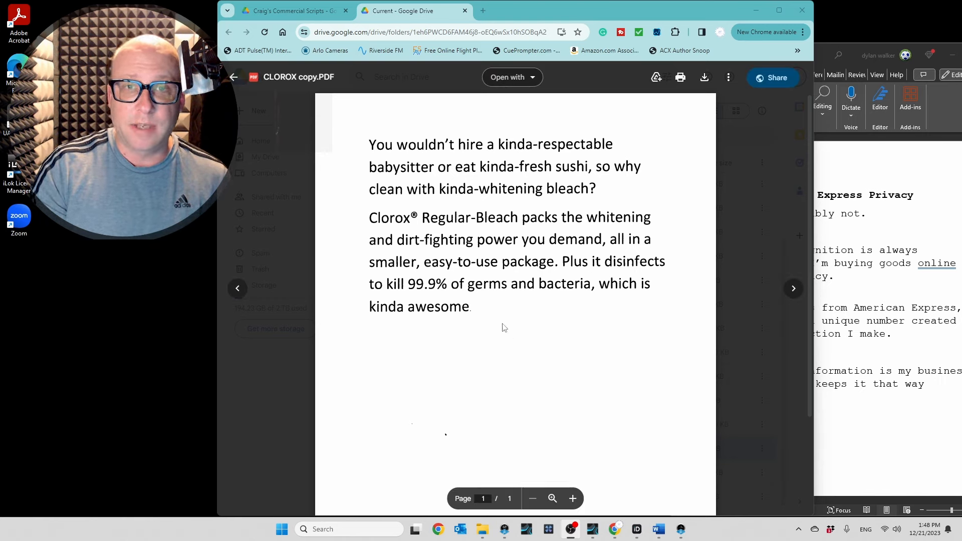
mouse_move(417, 248)
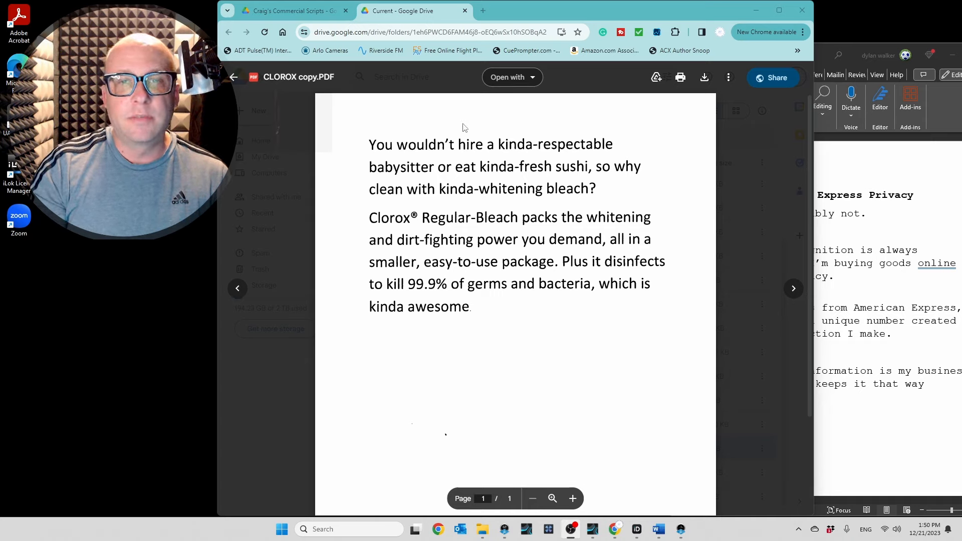
mouse_move(591, 200)
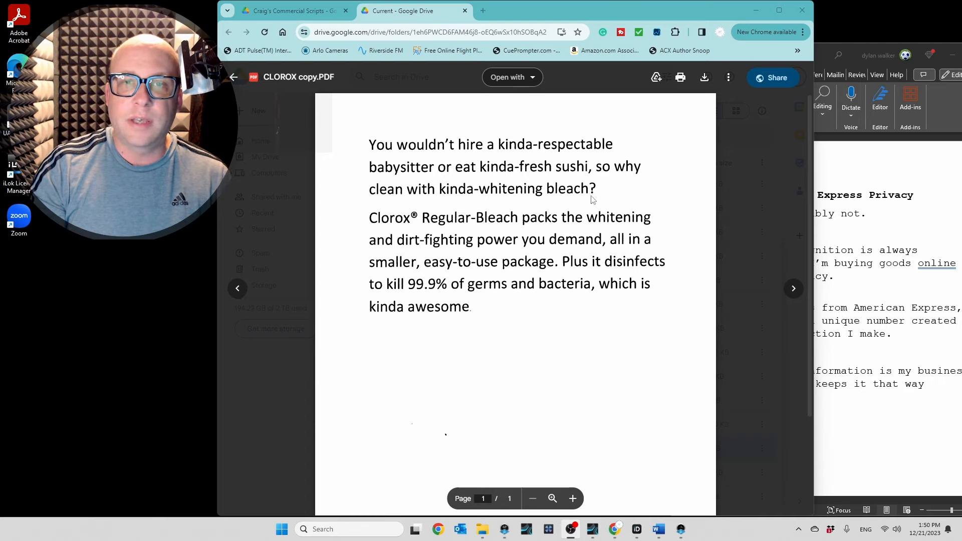
mouse_move(367, 145)
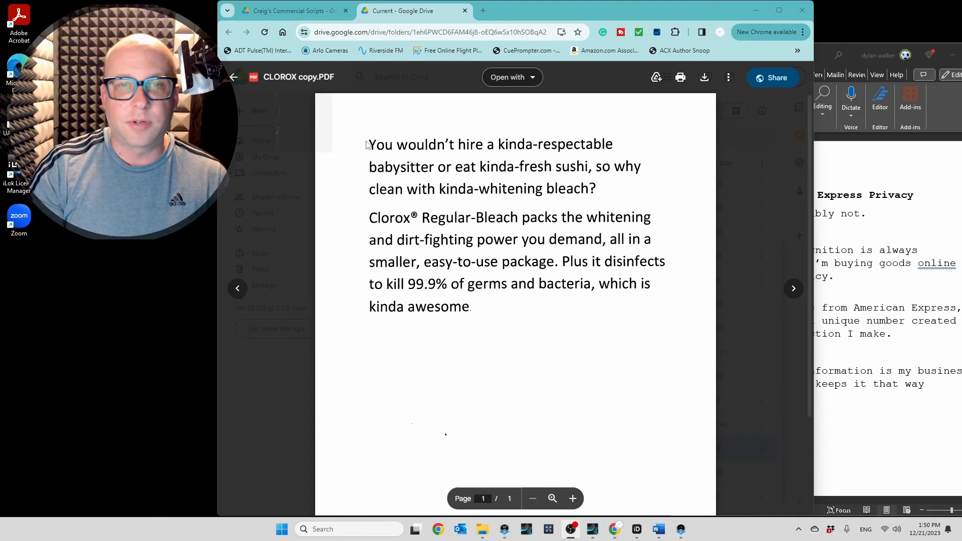
mouse_move(365, 164)
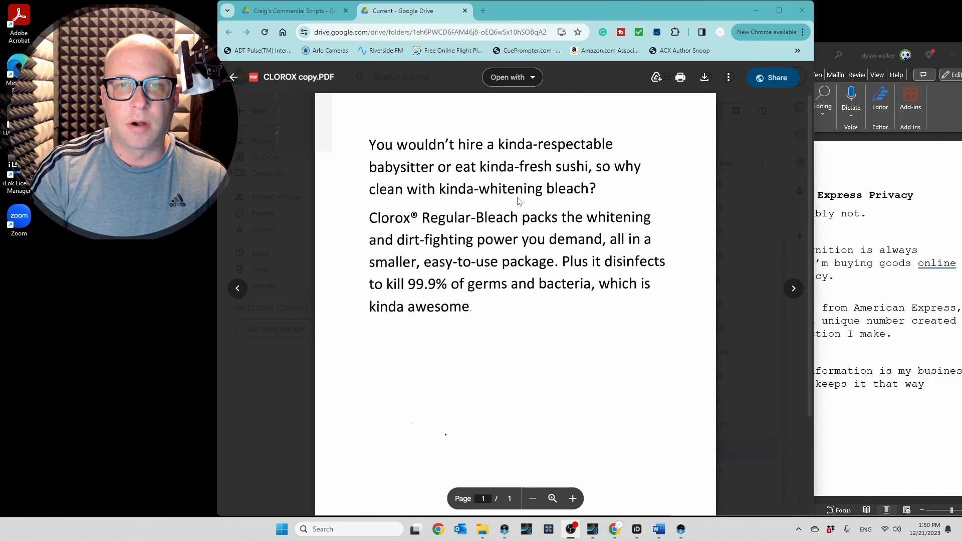
mouse_move(478, 173)
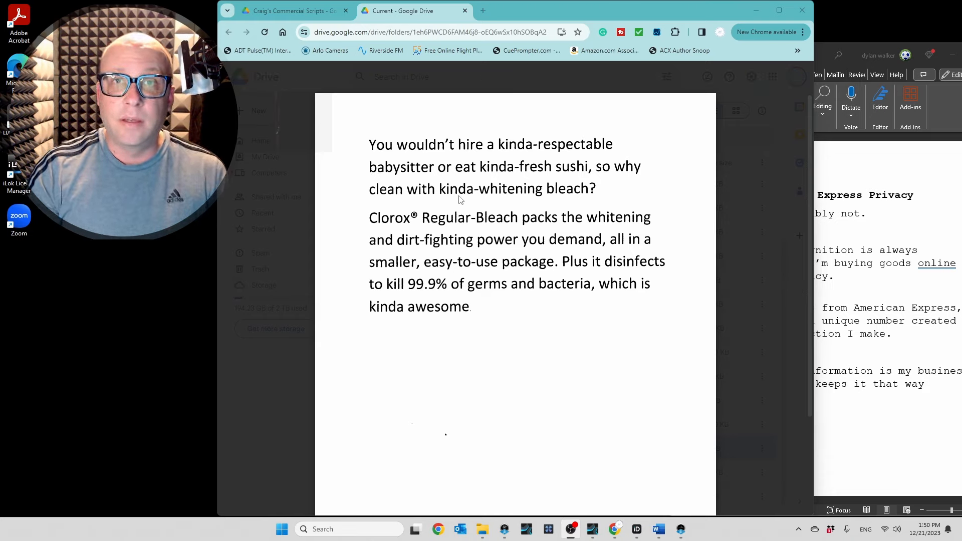
mouse_move(372, 189)
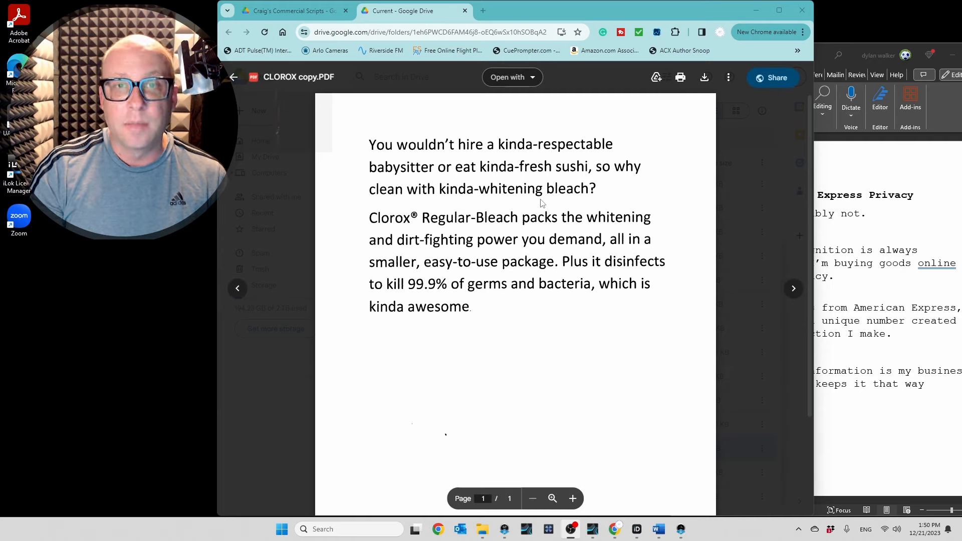
mouse_move(563, 195)
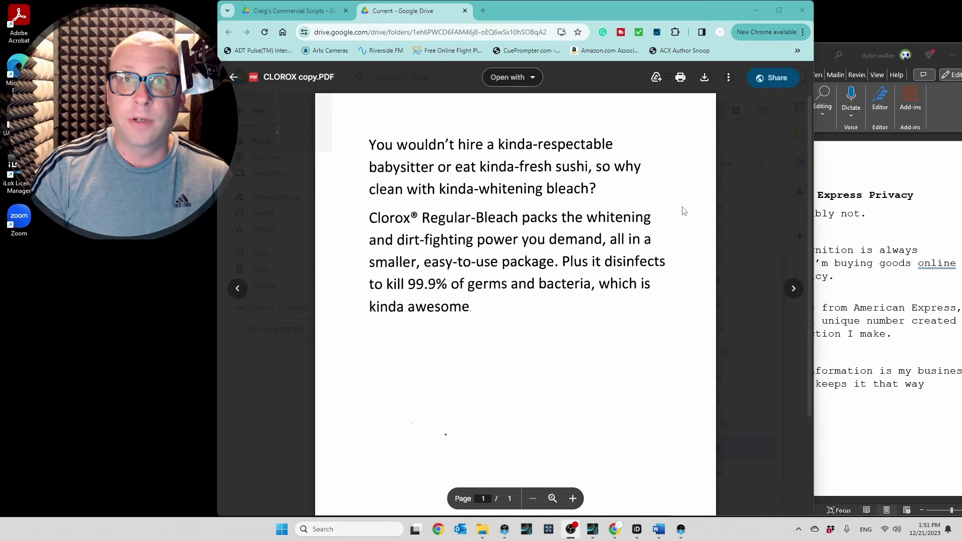
mouse_move(586, 189)
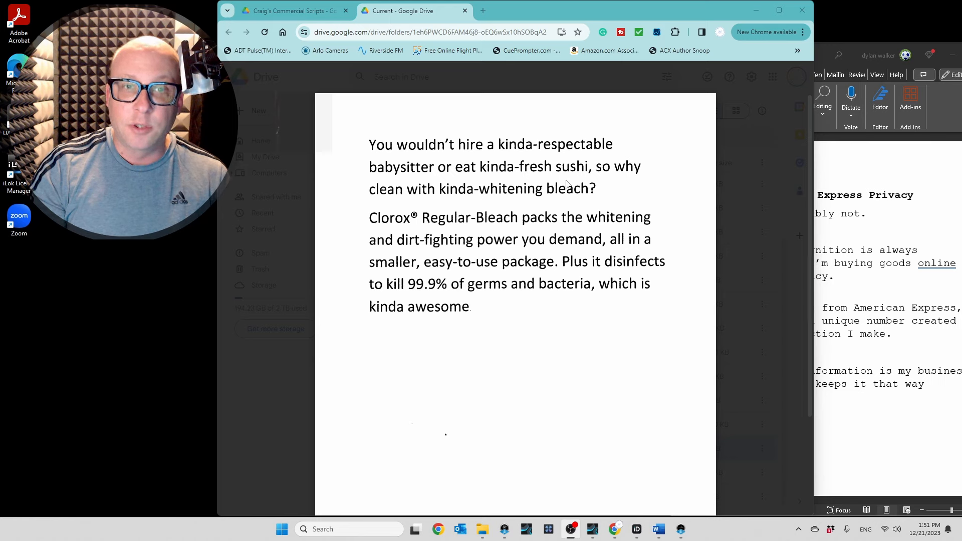
mouse_move(615, 171)
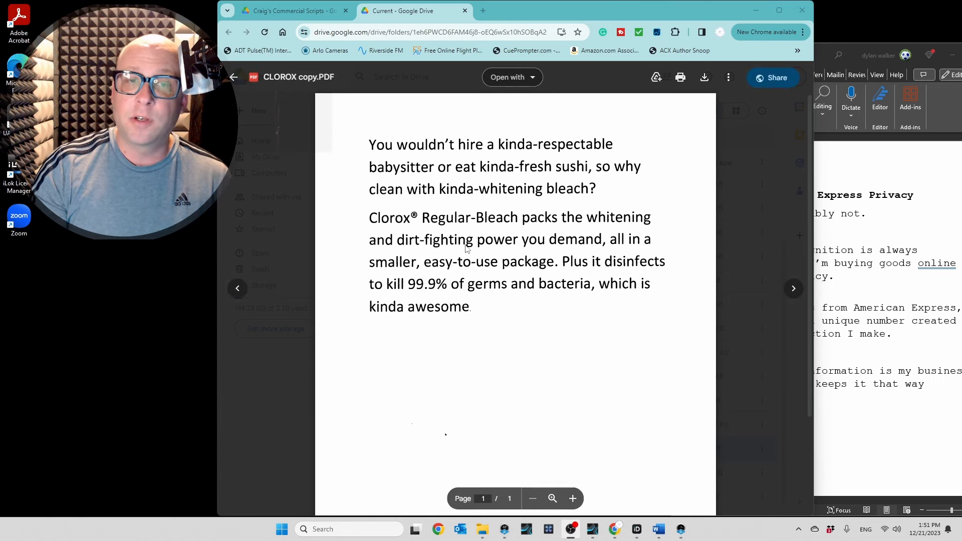
mouse_move(440, 198)
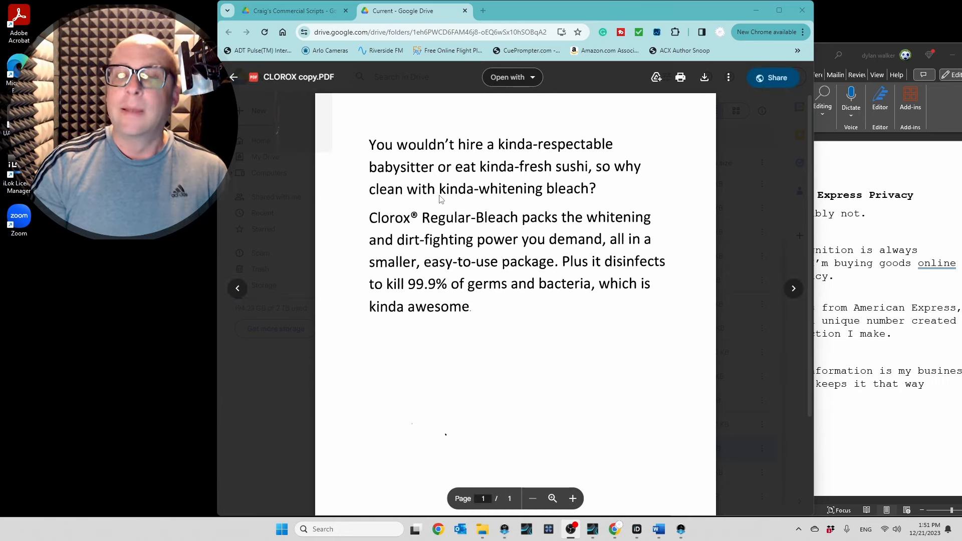
click(232, 77)
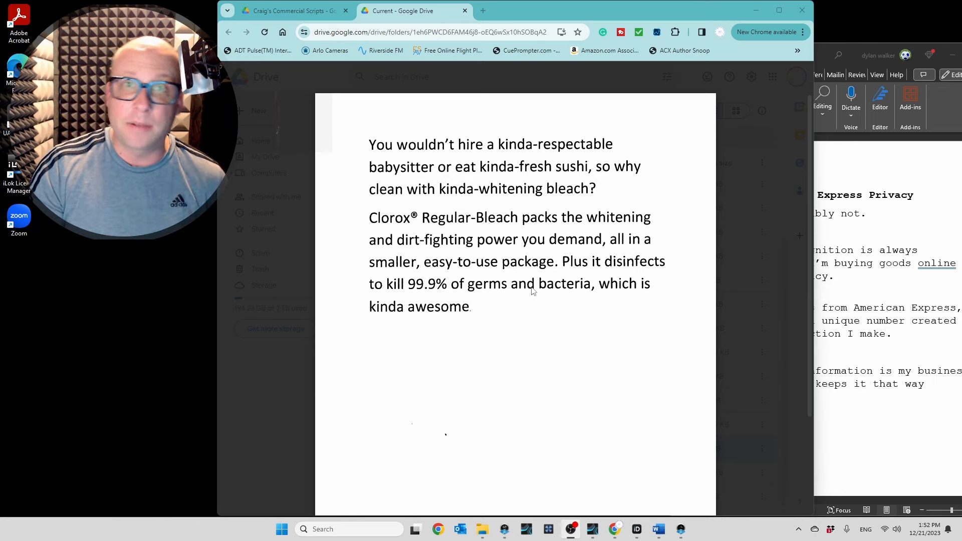
mouse_move(560, 287)
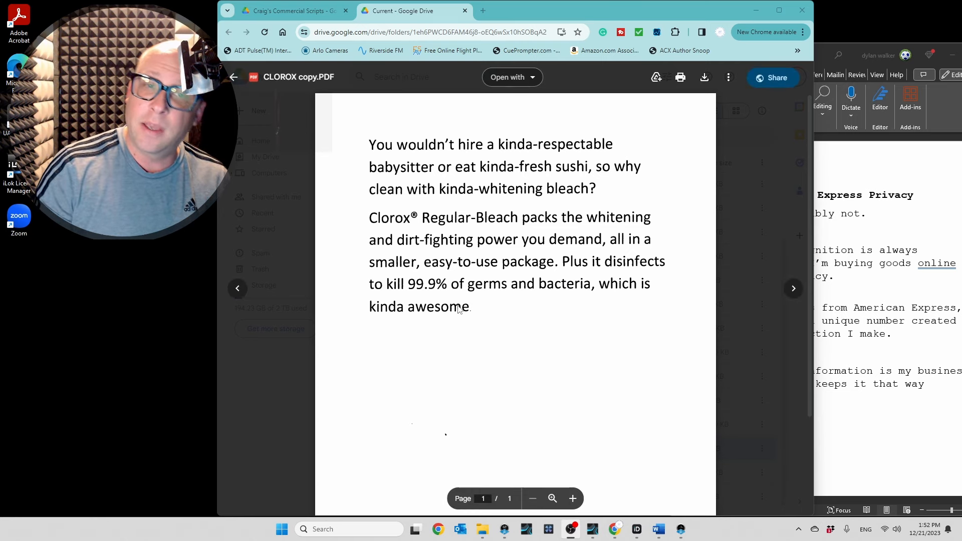
mouse_move(342, 331)
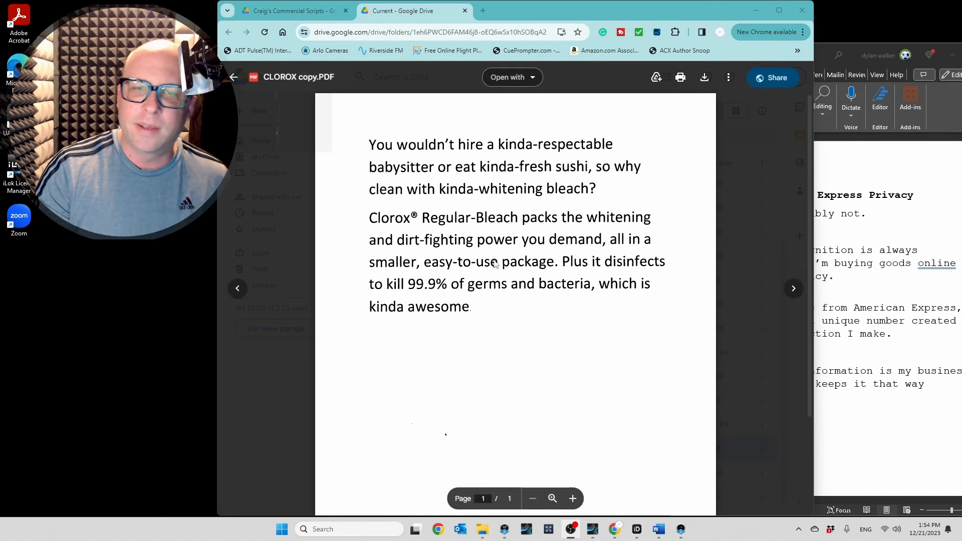
mouse_move(558, 241)
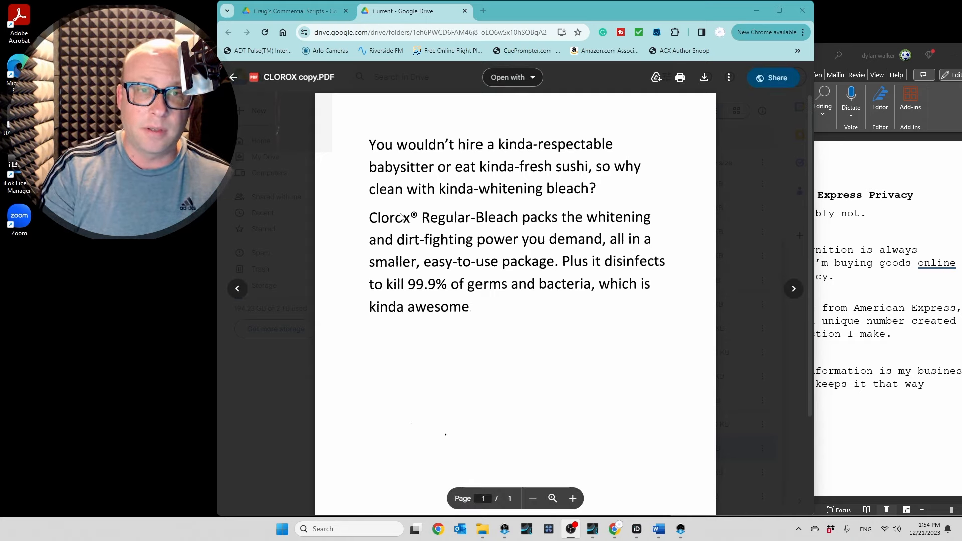
mouse_move(636, 304)
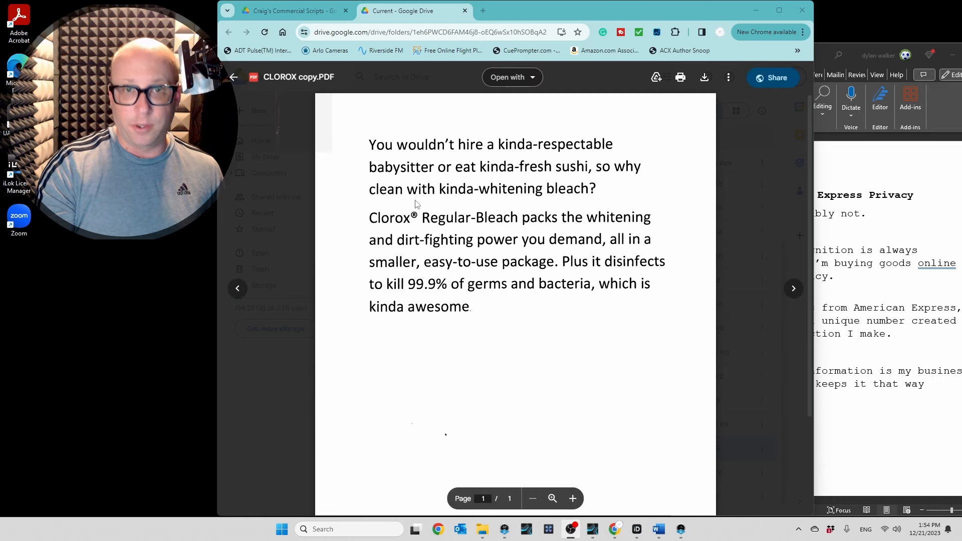
mouse_move(449, 140)
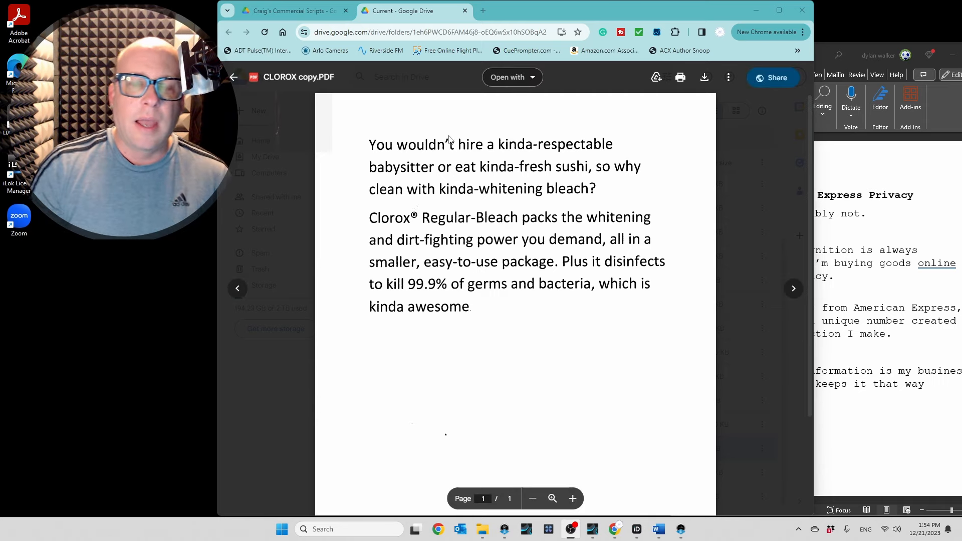
mouse_move(435, 140)
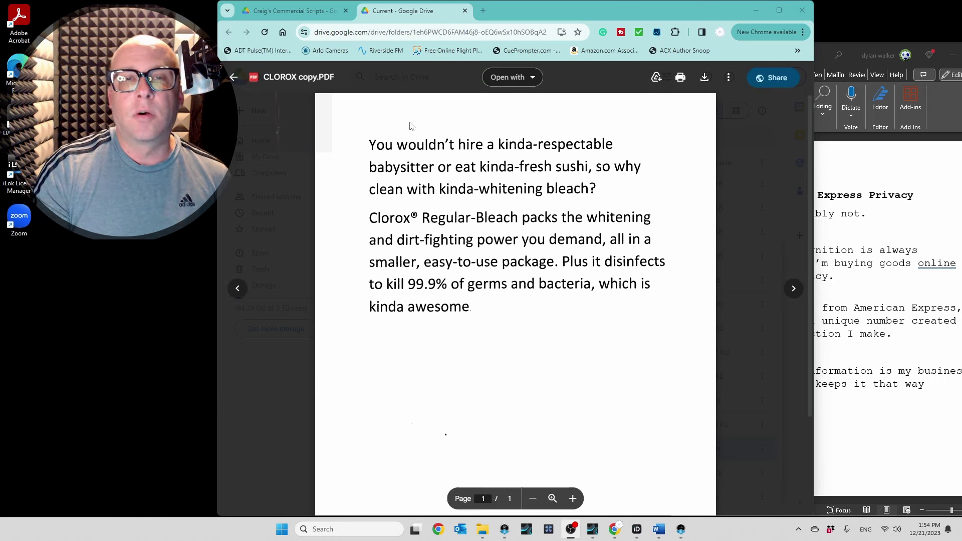
mouse_move(439, 182)
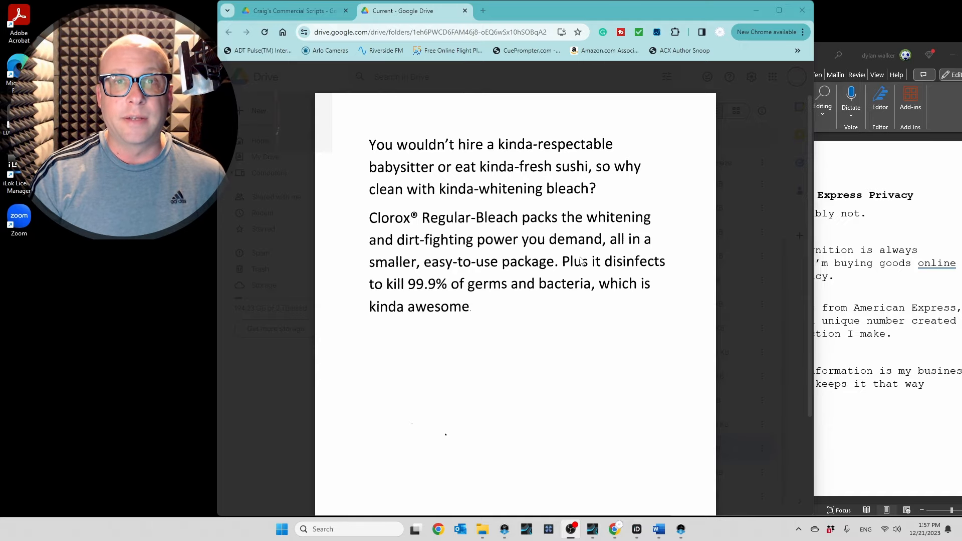
mouse_move(604, 316)
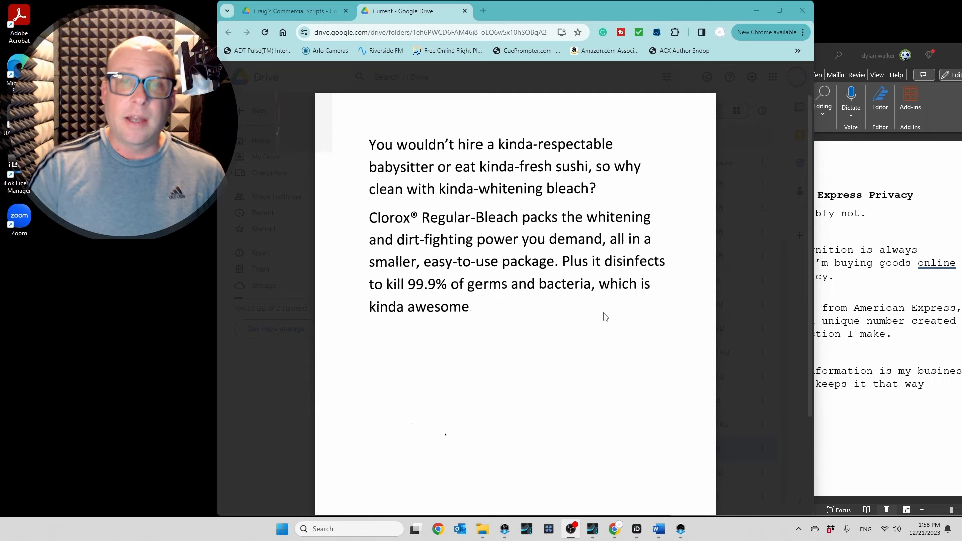
mouse_move(618, 265)
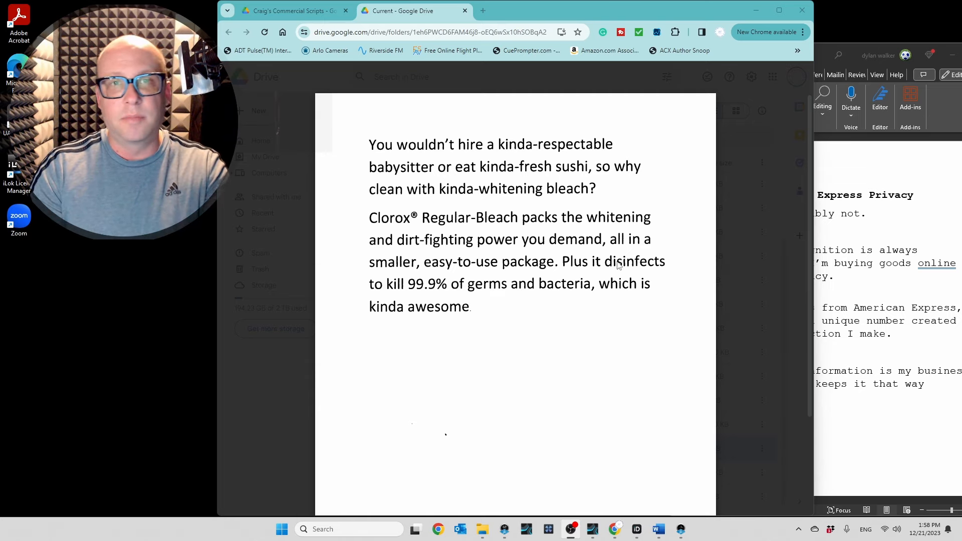
mouse_move(554, 293)
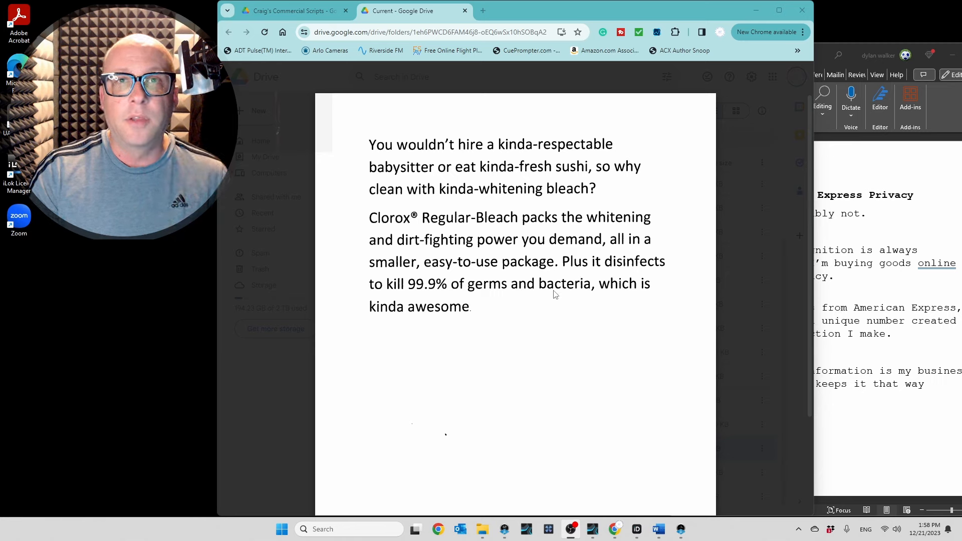